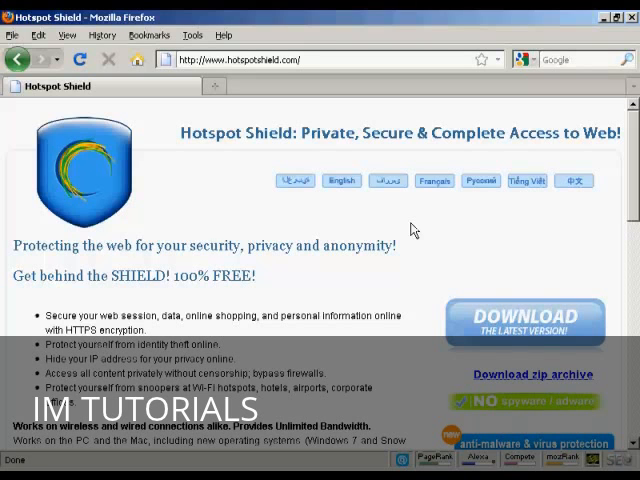
{"action": "mouse_move", "coordinate": [268, 78]}
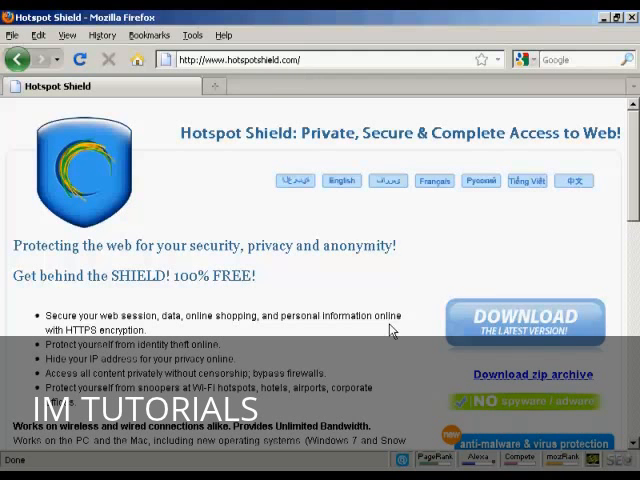
{"action": "mouse_move", "coordinate": [468, 308]}
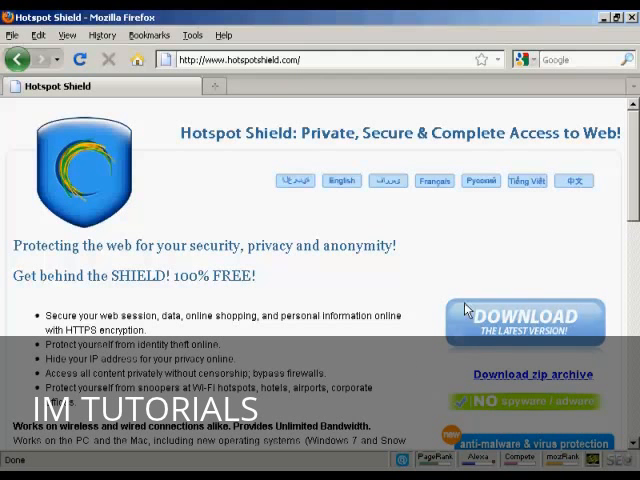
Download the Hotspot Shield installer from its site and save the file
{"action": "scroll", "scroll_direction": "down", "scroll_amount": 3}
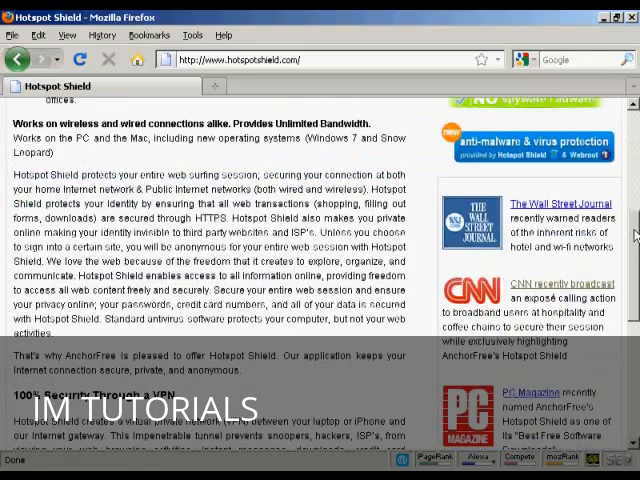
{"action": "scroll", "scroll_direction": "down", "scroll_amount": 3}
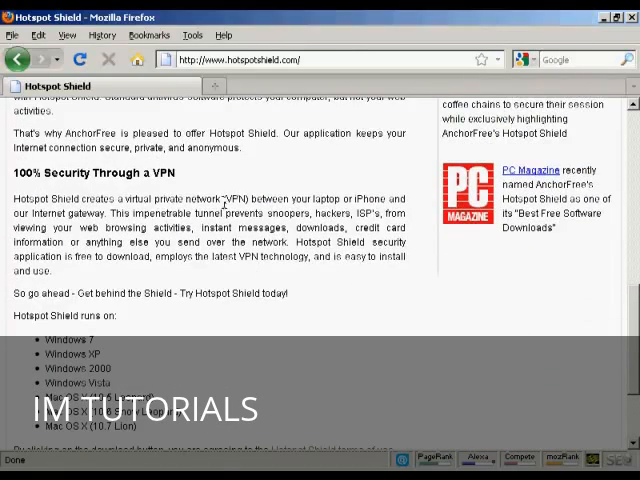
{"action": "mouse_move", "coordinate": [308, 304]}
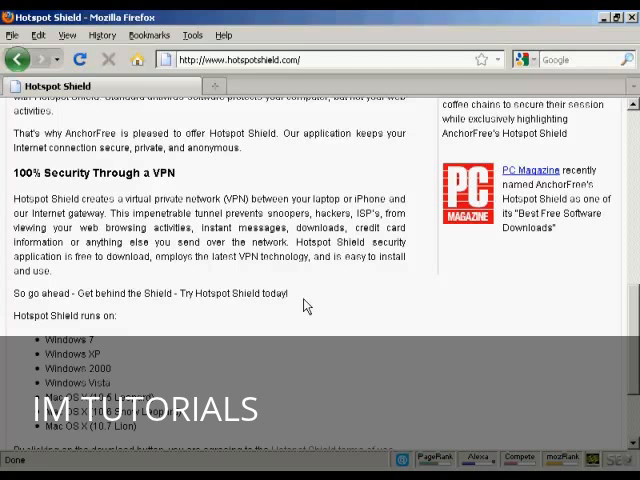
{"action": "mouse_move", "coordinate": [198, 364]}
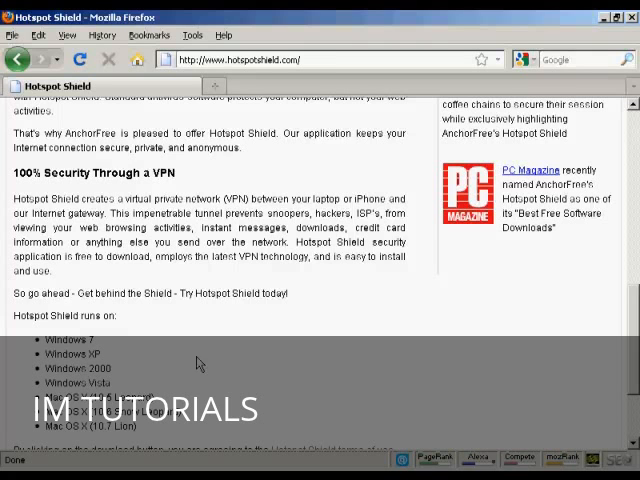
{"action": "mouse_move", "coordinate": [194, 428]}
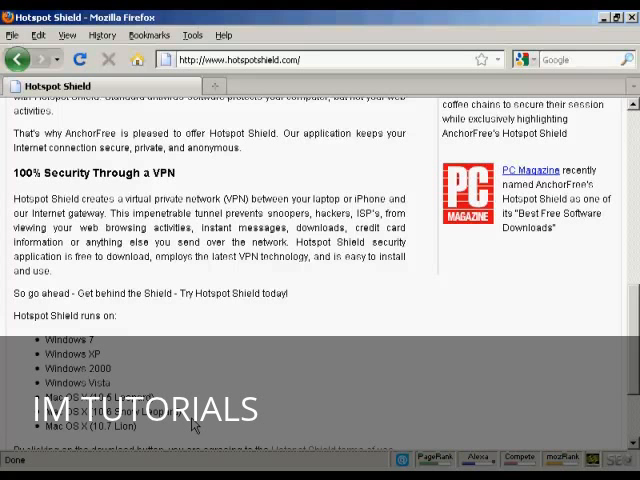
{"action": "scroll", "scroll_direction": "up", "scroll_amount": 3}
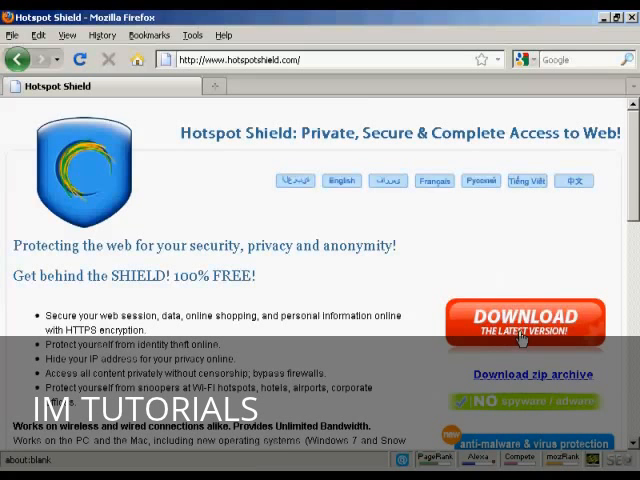
{"action": "left_click", "coordinate": [522, 322]}
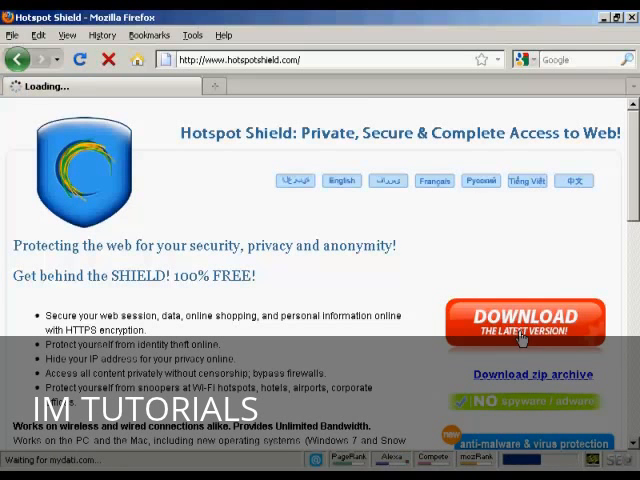
{"action": "left_click", "coordinate": [524, 324]}
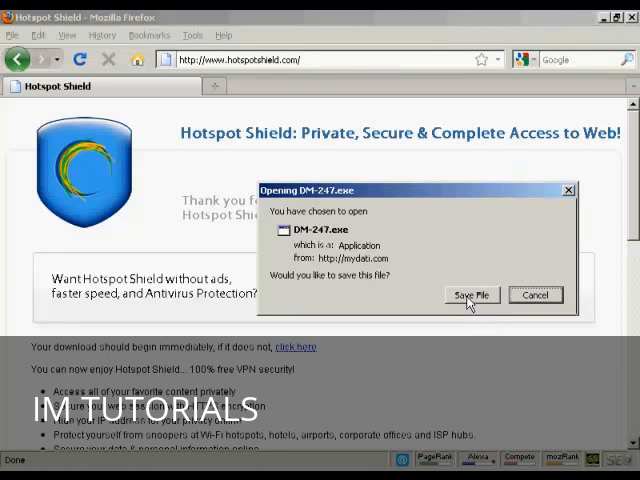
{"action": "left_click", "coordinate": [472, 296]}
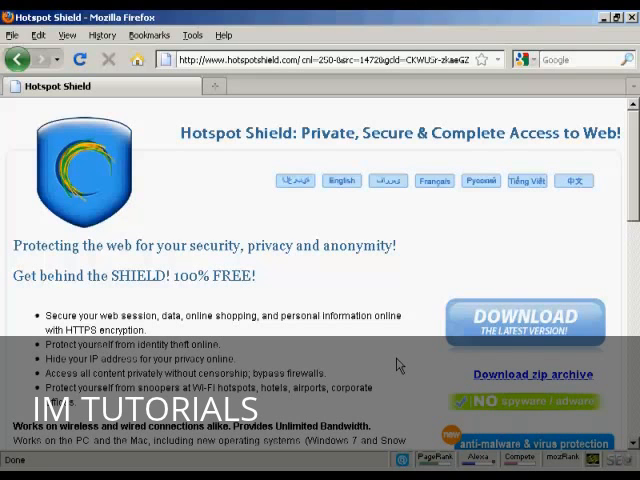
{"action": "mouse_move", "coordinate": [192, 36]}
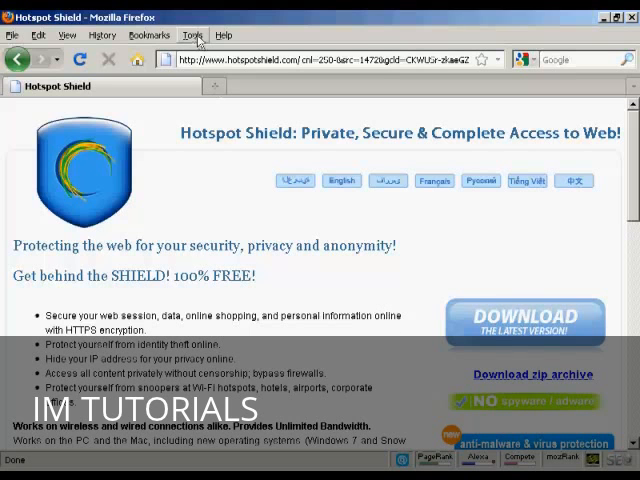
Start a Private Browsing session from the Tools menu and confirm it
{"action": "left_click", "coordinate": [192, 36]}
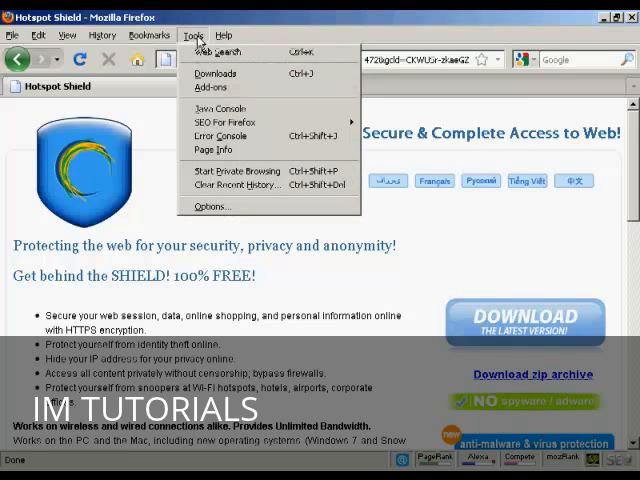
{"action": "mouse_move", "coordinate": [236, 172]}
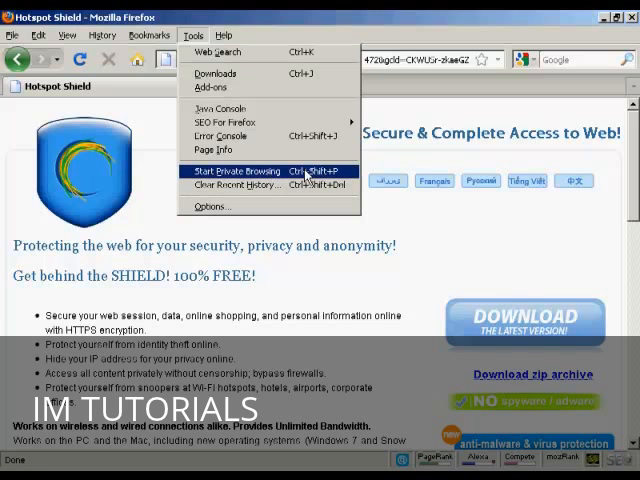
{"action": "left_click", "coordinate": [234, 170]}
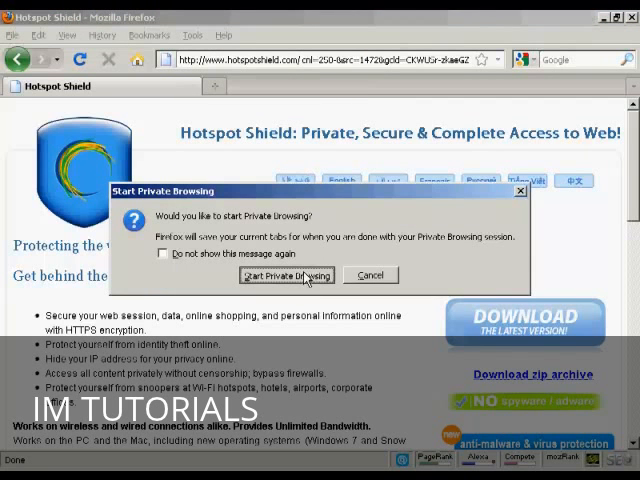
{"action": "left_click", "coordinate": [288, 276]}
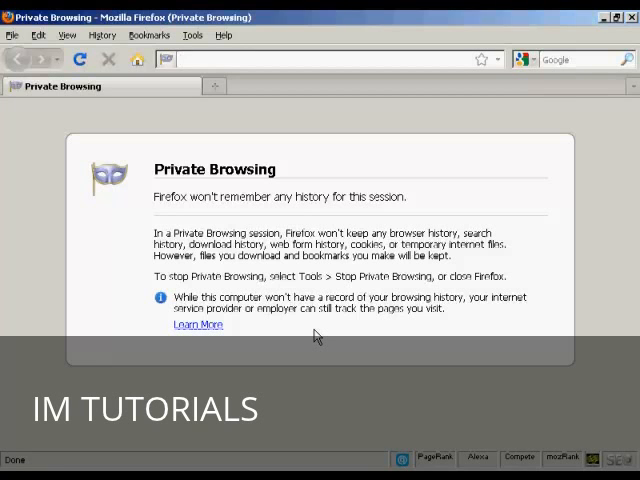
{"action": "left_click", "coordinate": [330, 60]}
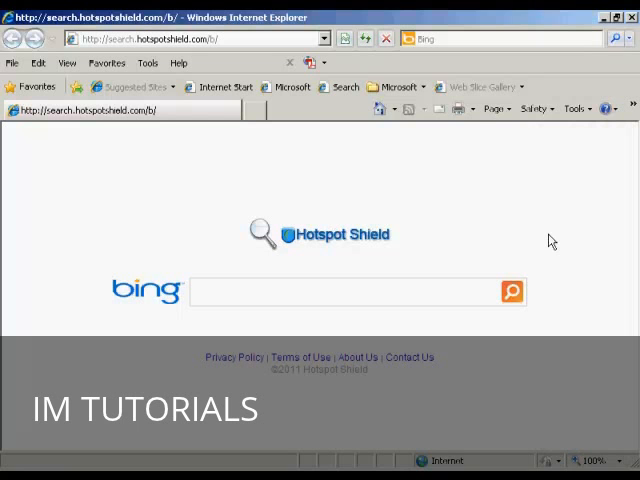
{"action": "mouse_move", "coordinate": [250, 196]}
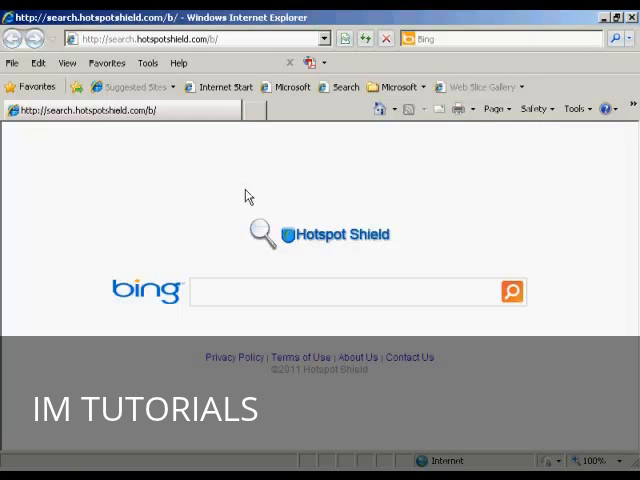
Start an InPrivate Browsing window from Internet Explorer's Tools menu
{"action": "left_click", "coordinate": [148, 64]}
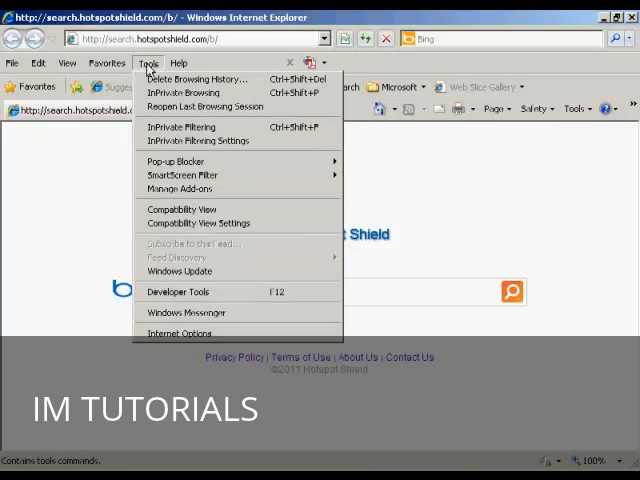
{"action": "mouse_move", "coordinate": [196, 92]}
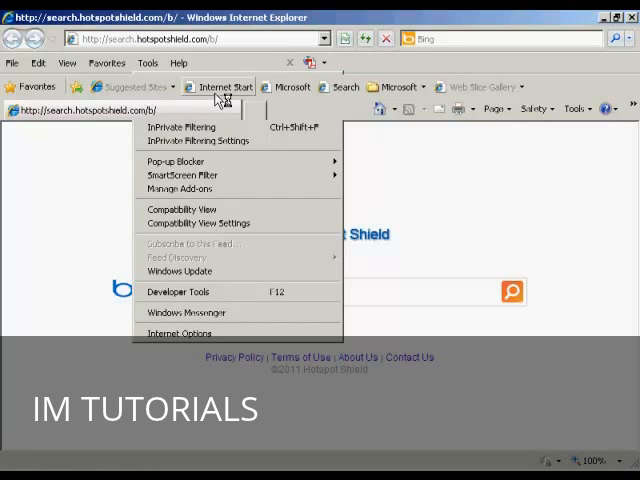
{"action": "left_click", "coordinate": [180, 128]}
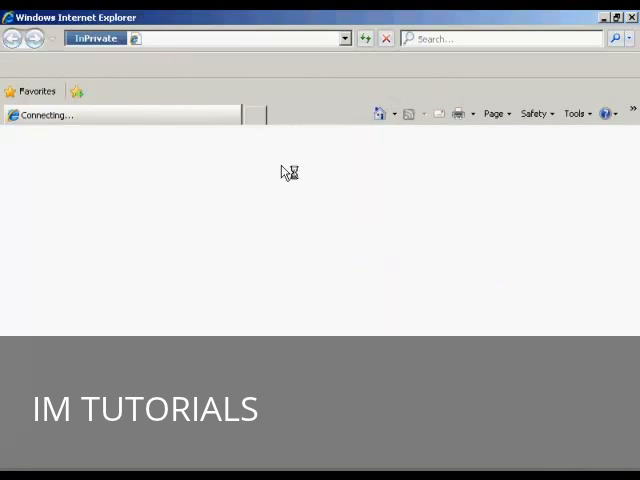